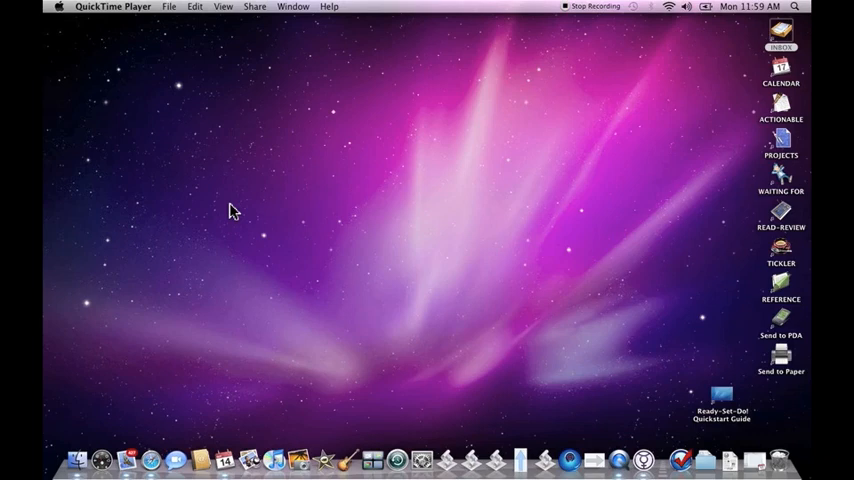
mouse_move(752, 34)
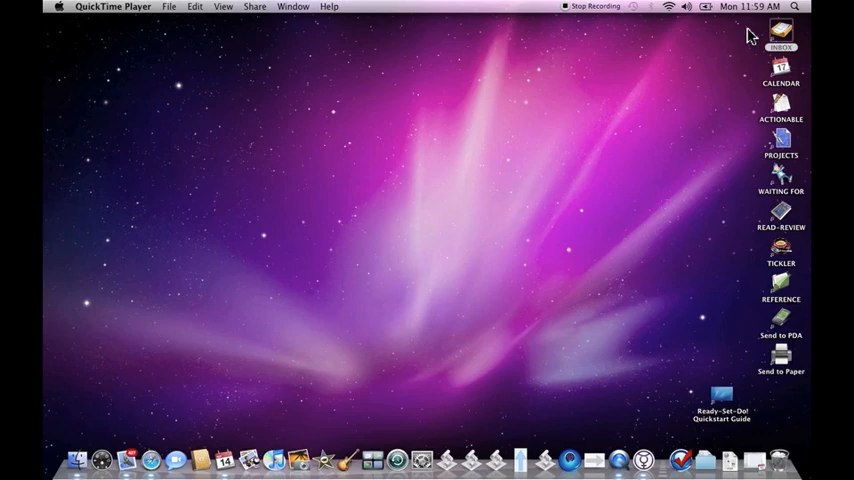
mouse_move(587, 118)
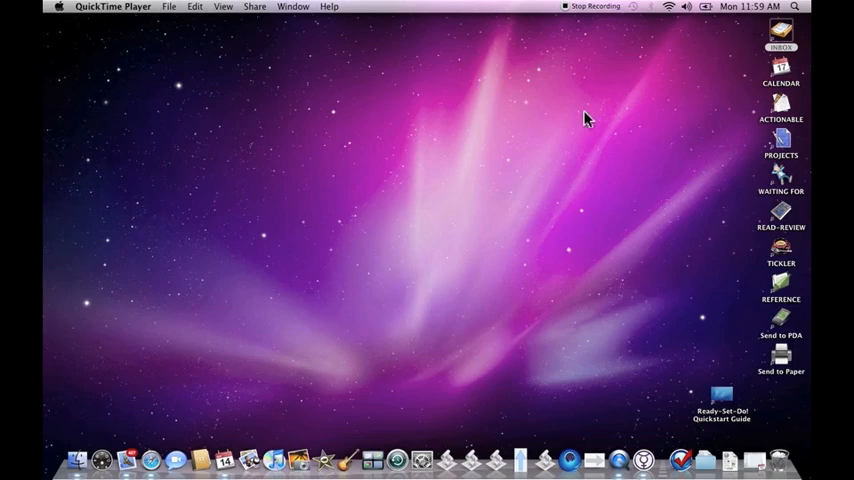
- Open the home folder and INBOX folder, then choose a different original for the CALENDAR alias
left_click(78, 459)
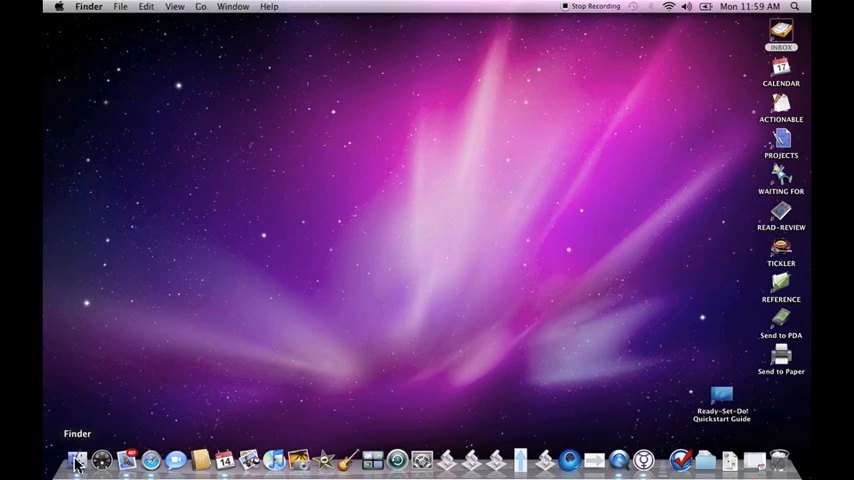
left_click(80, 459)
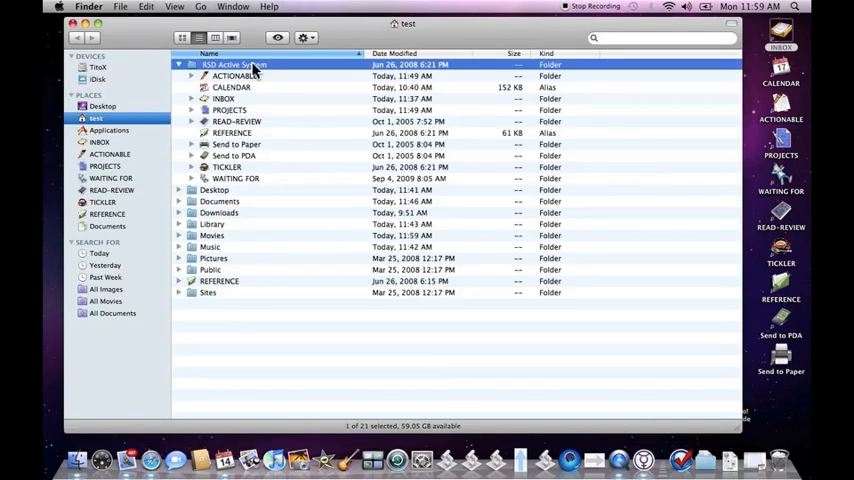
mouse_move(258, 144)
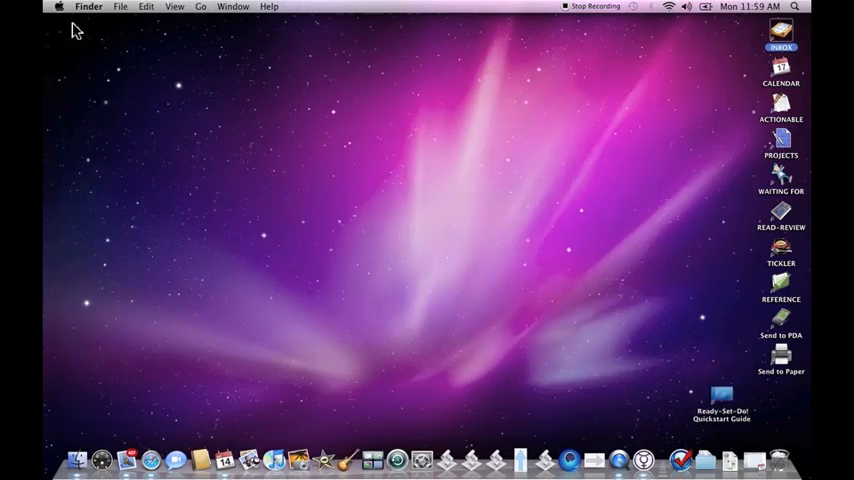
mouse_move(370, 160)
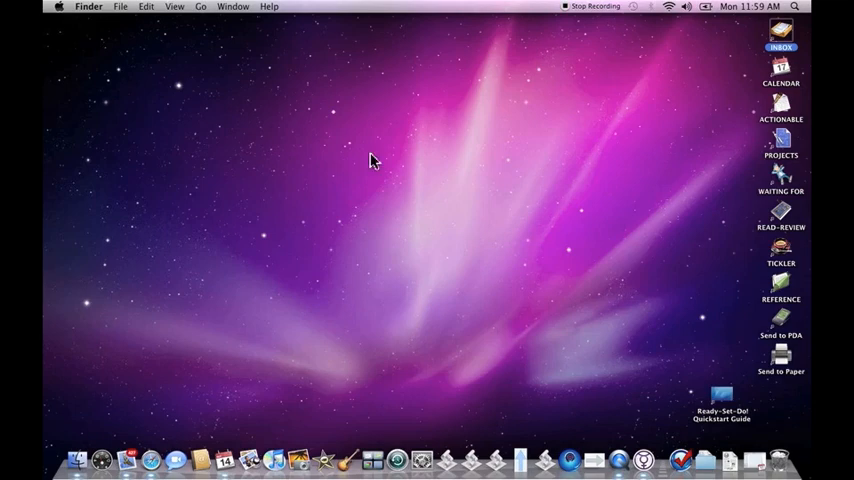
mouse_move(383, 166)
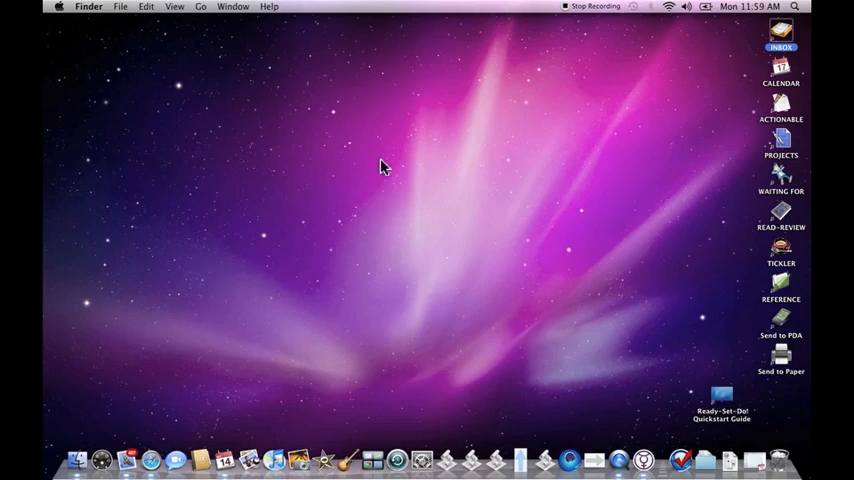
double_click(780, 40)
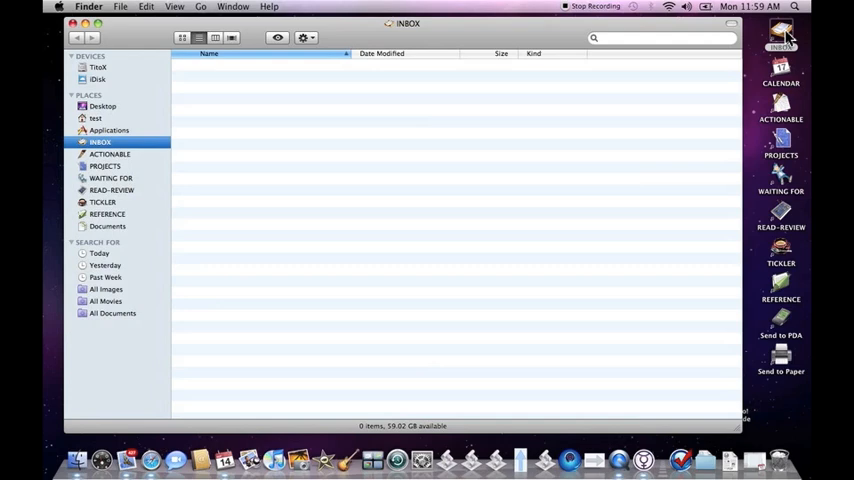
mouse_move(455, 224)
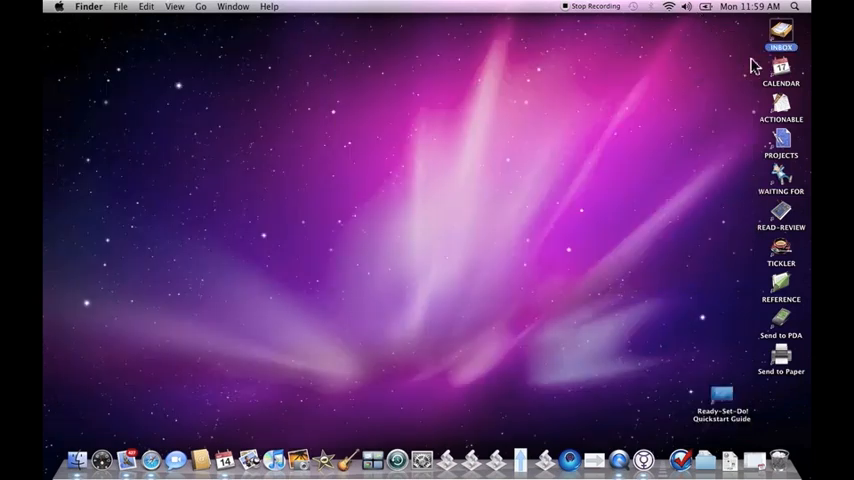
left_click(783, 68)
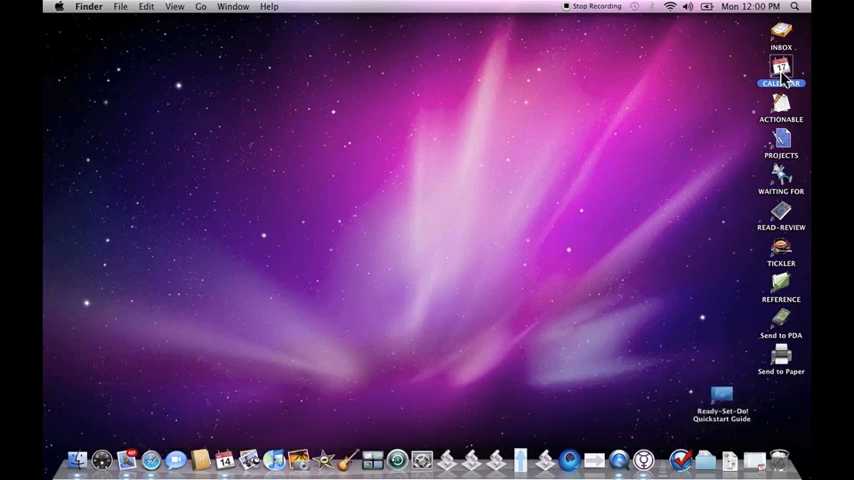
left_click(777, 72)
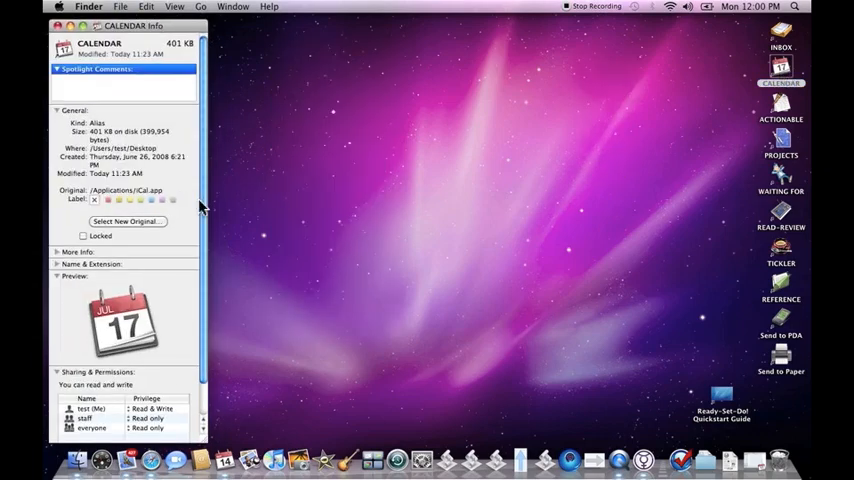
left_click(127, 221)
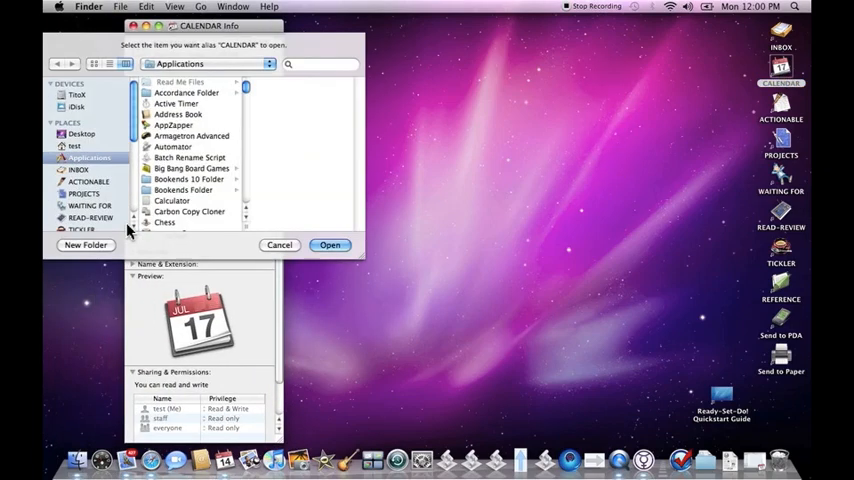
mouse_move(224, 233)
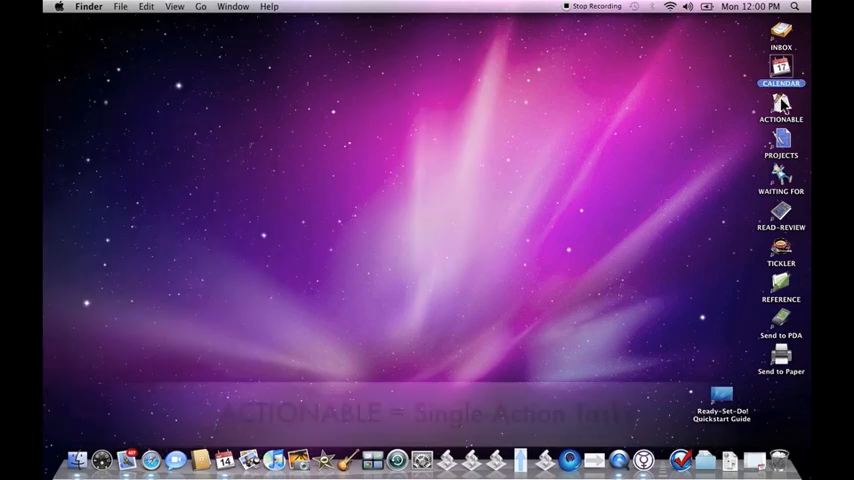
- Select the ACTIONABLE, PROJECTS, WAITING FOR and READ-REVIEW aliases, then open and close TICKLER
left_click(782, 103)
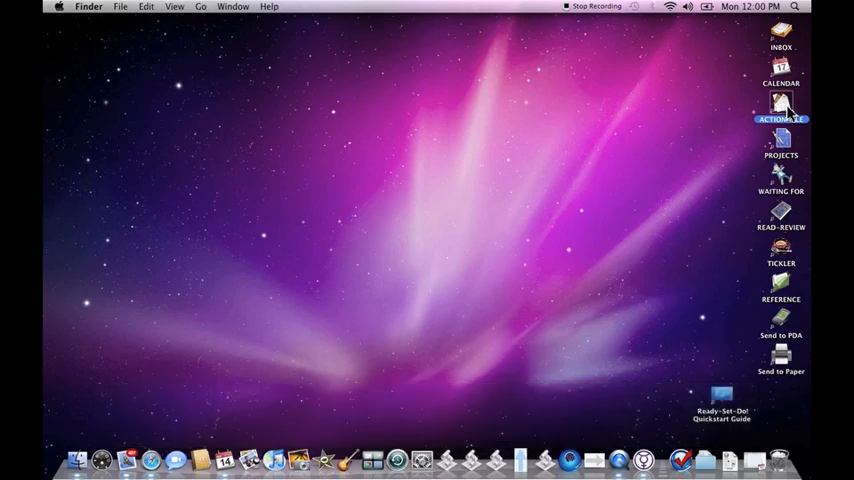
mouse_move(783, 138)
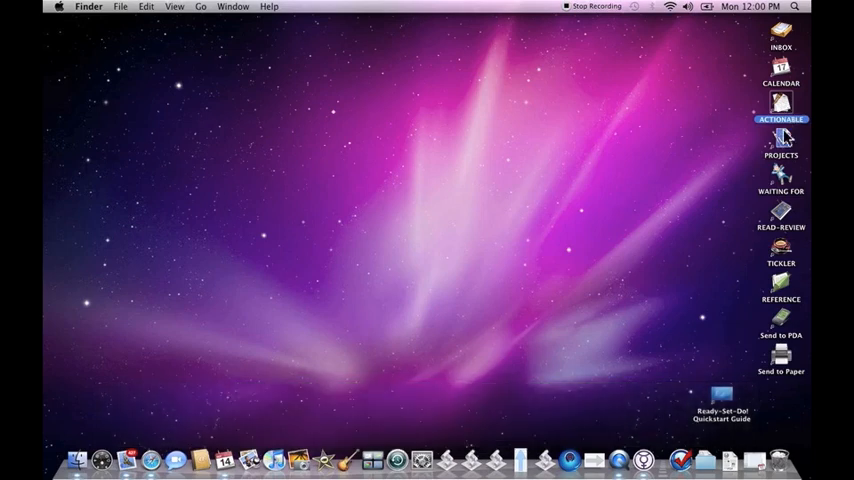
left_click(782, 145)
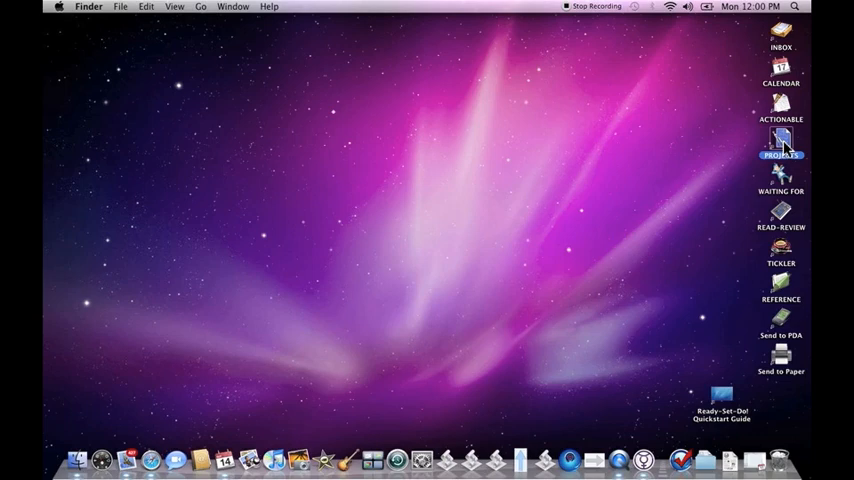
left_click(782, 181)
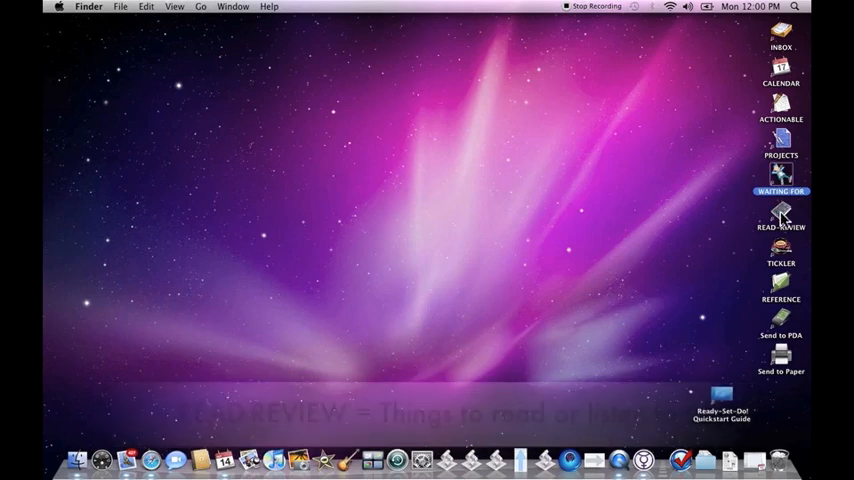
left_click(782, 214)
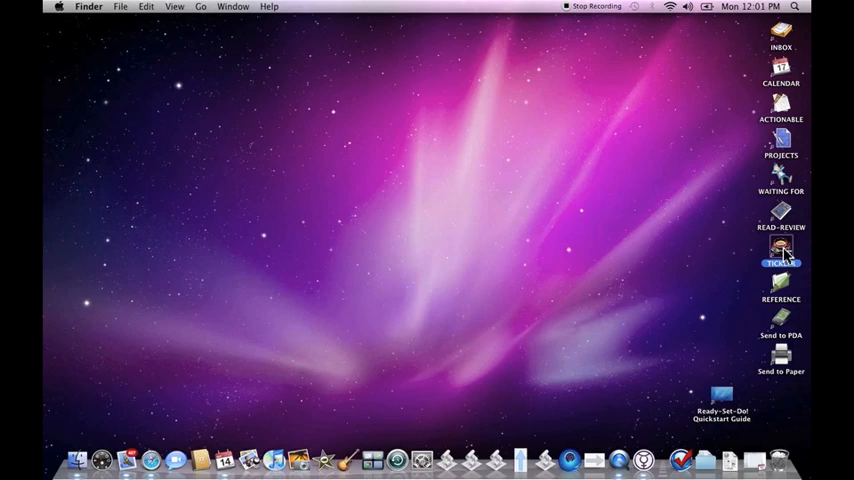
double_click(781, 247)
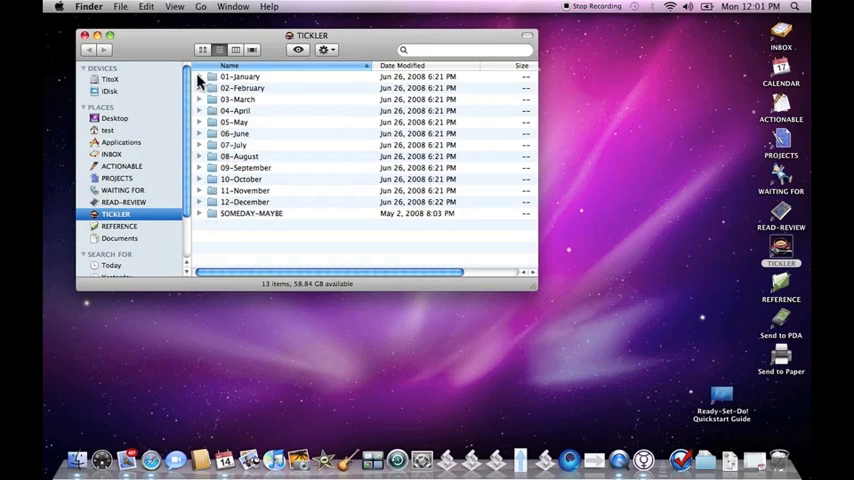
left_click(202, 78)
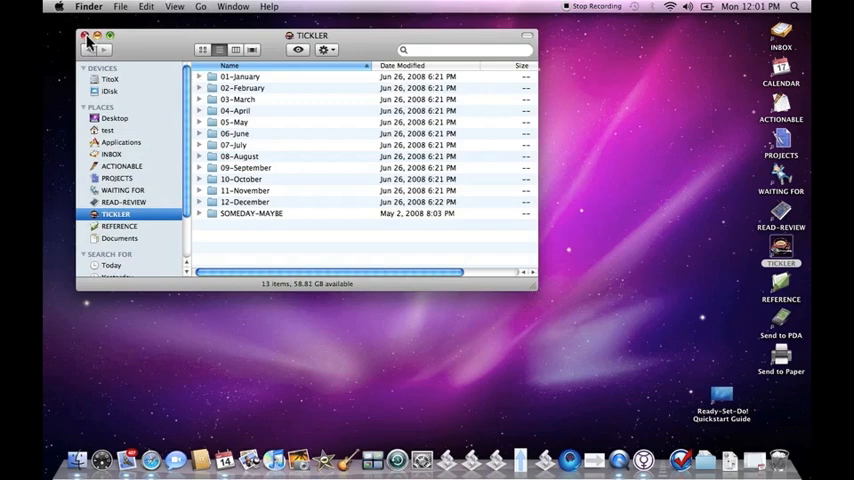
left_click(75, 38)
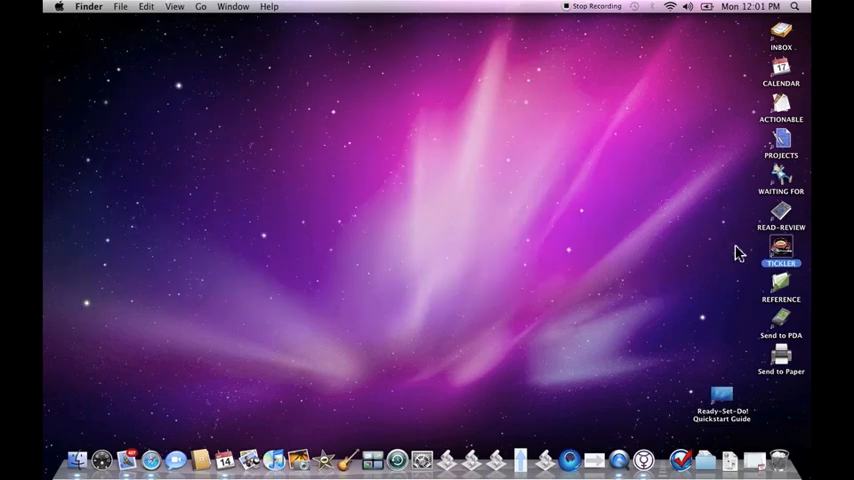
- Open the REFERENCE folder alias, then the REFERENCE folder inside the test home folder
left_click(781, 290)
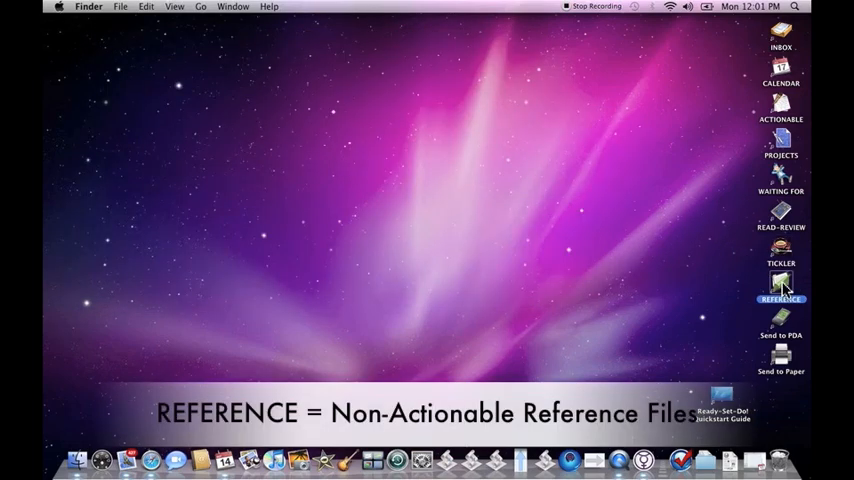
double_click(779, 288)
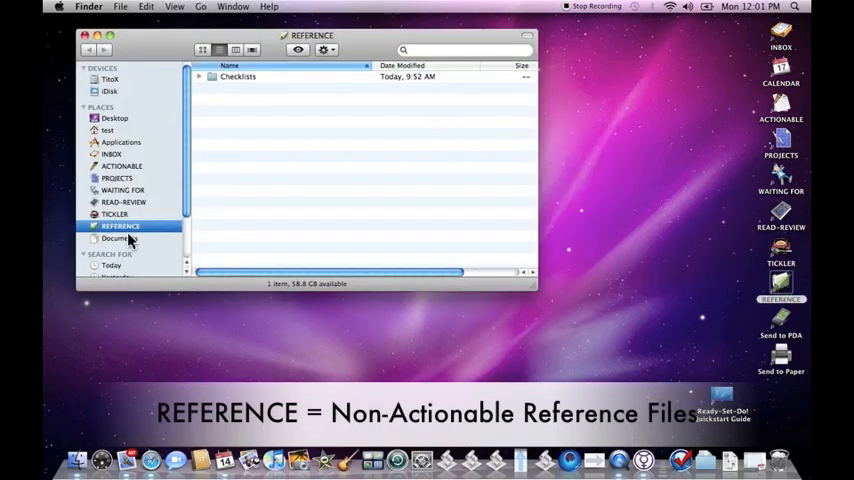
left_click(103, 130)
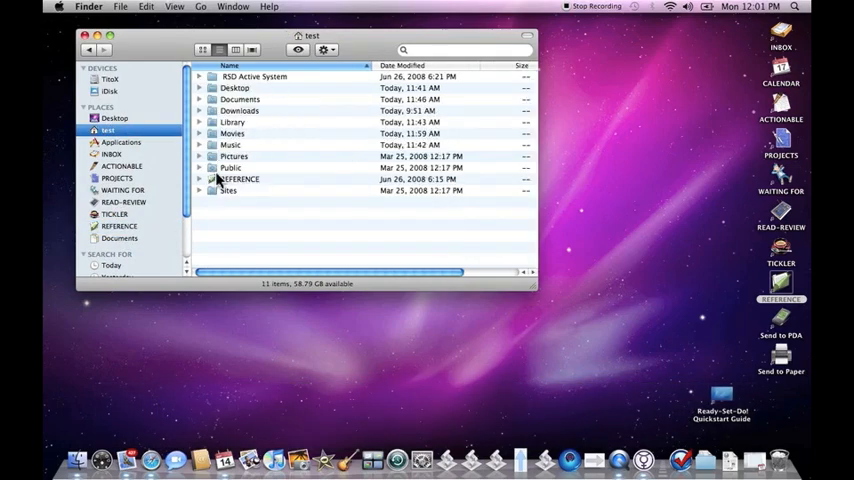
mouse_move(218, 186)
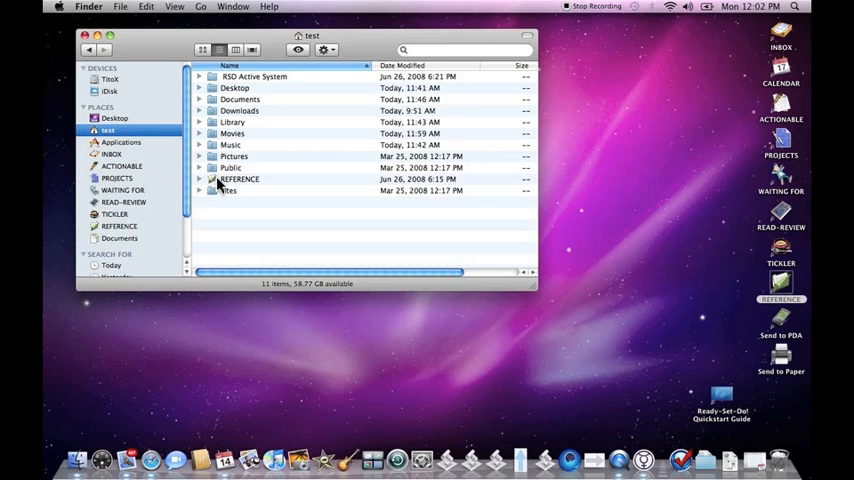
left_click(238, 179)
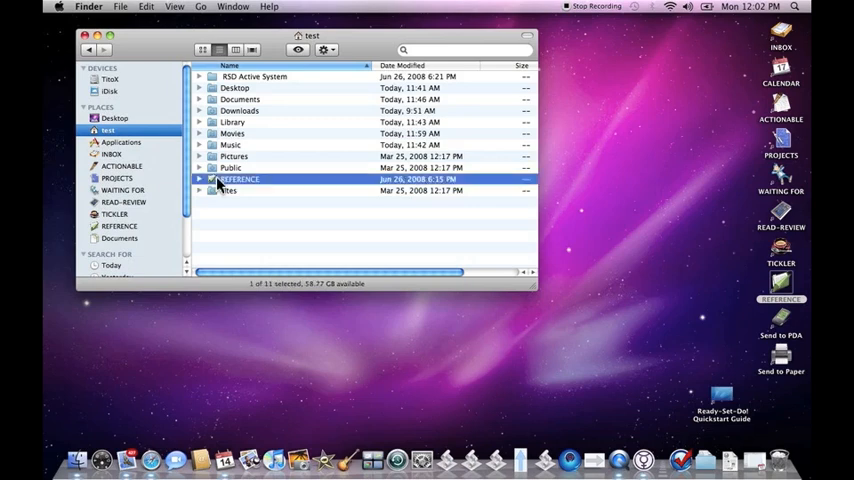
double_click(237, 179)
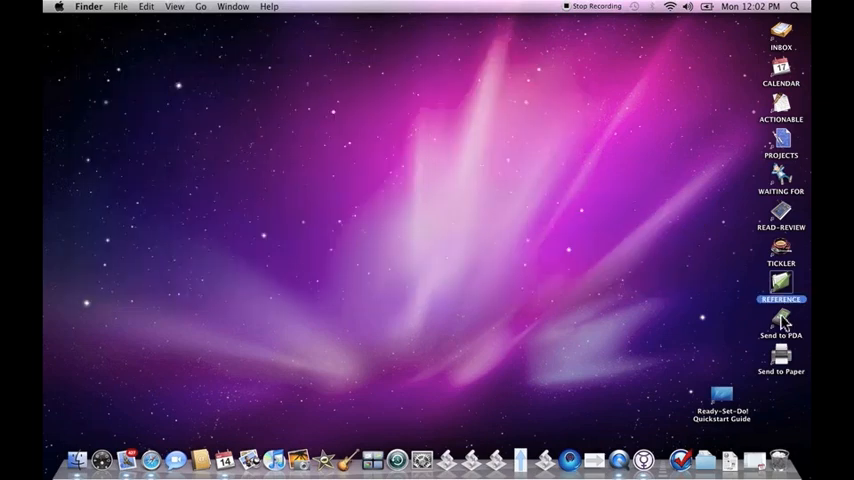
- Select Send to PDA, play the Quickstart Guide movie, and show Ready-Set-Do!'s script menu
left_click(782, 322)
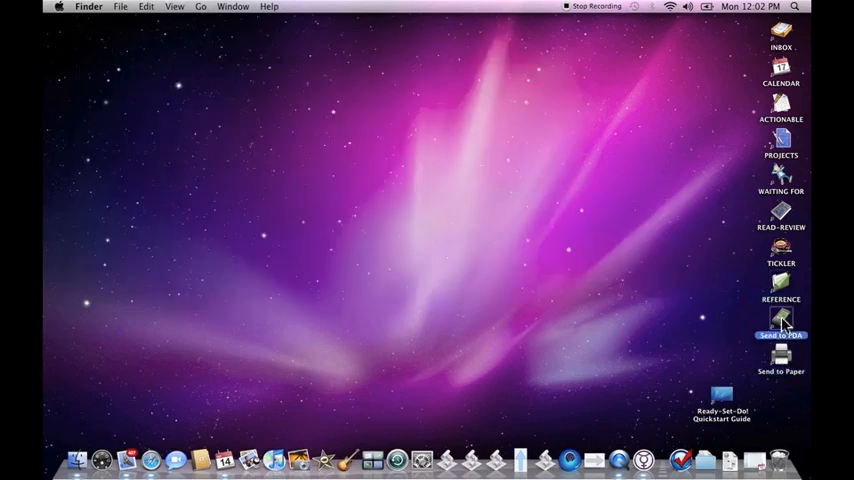
mouse_move(693, 315)
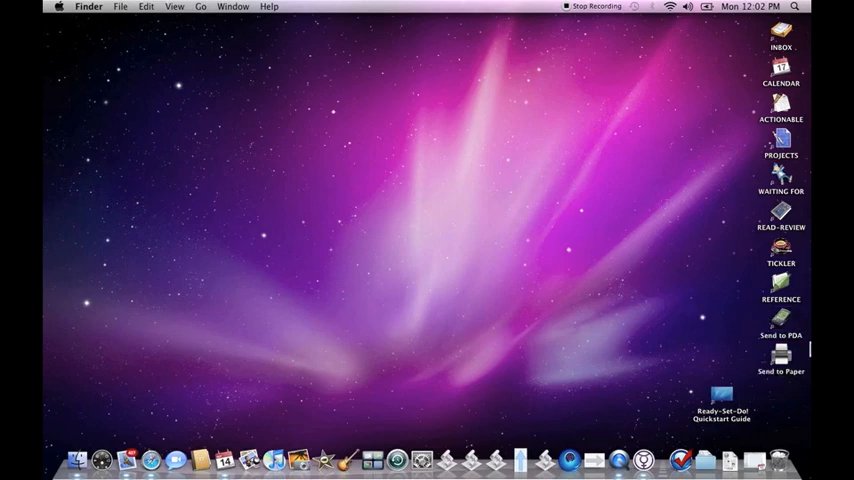
mouse_move(753, 341)
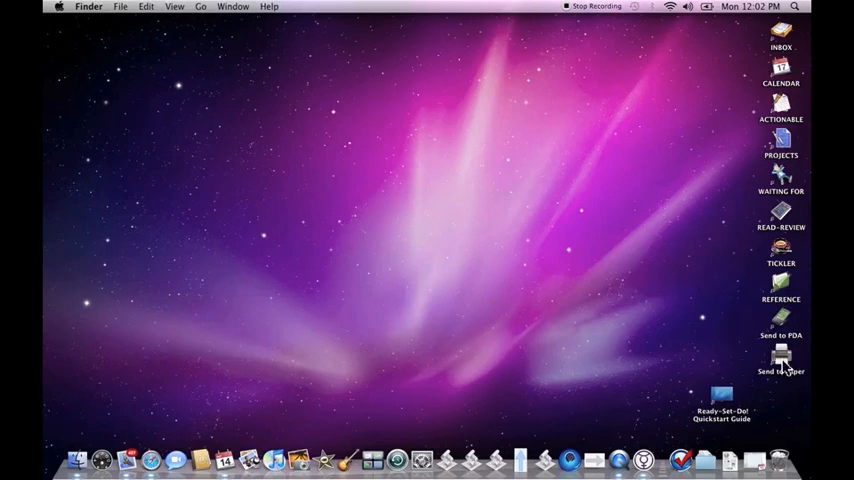
mouse_move(488, 277)
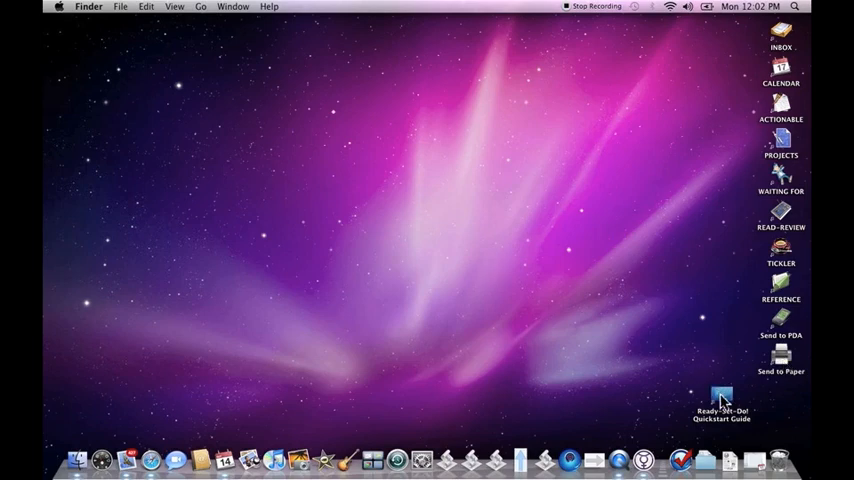
left_click(719, 405)
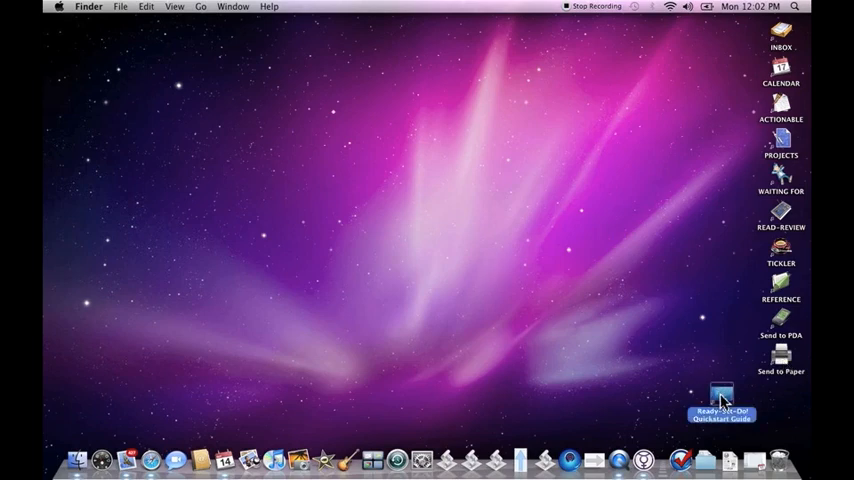
double_click(721, 404)
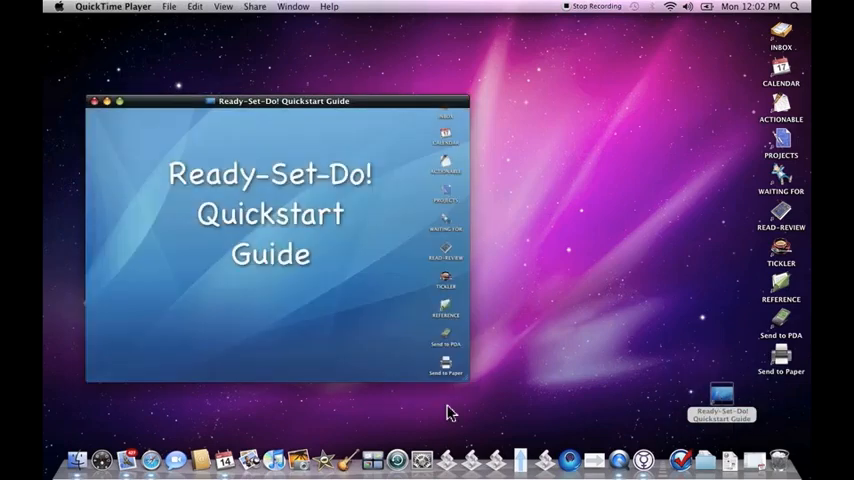
mouse_move(310, 308)
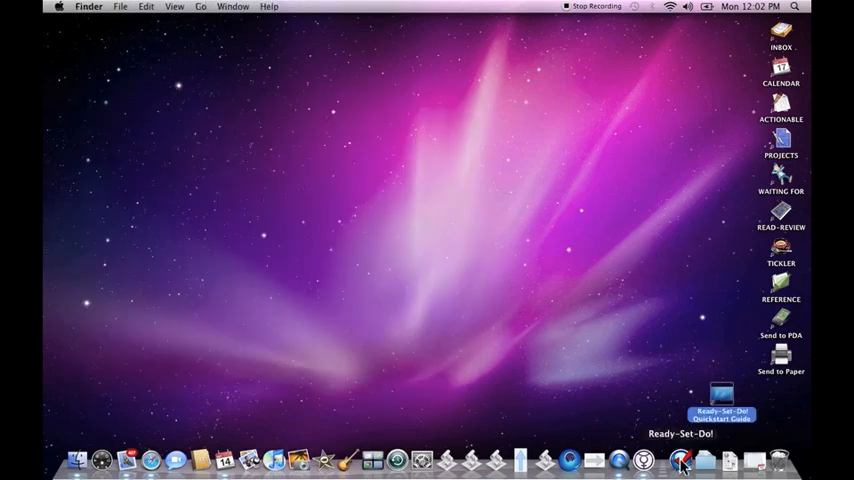
left_click(696, 460)
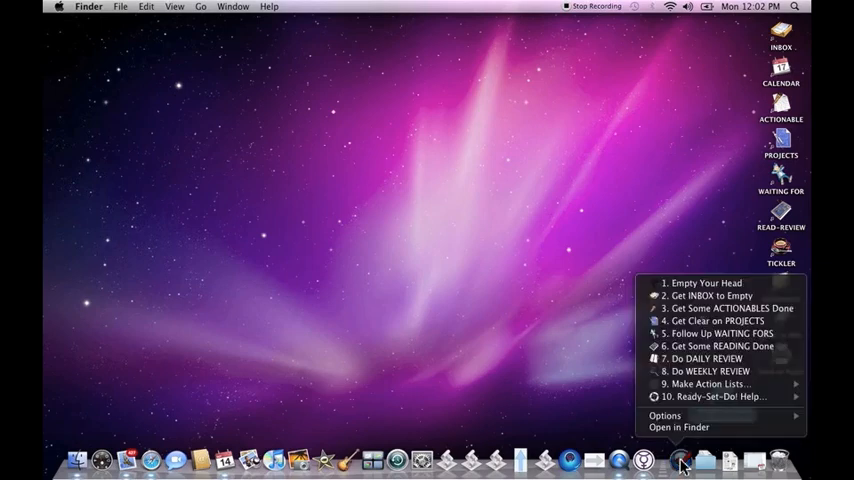